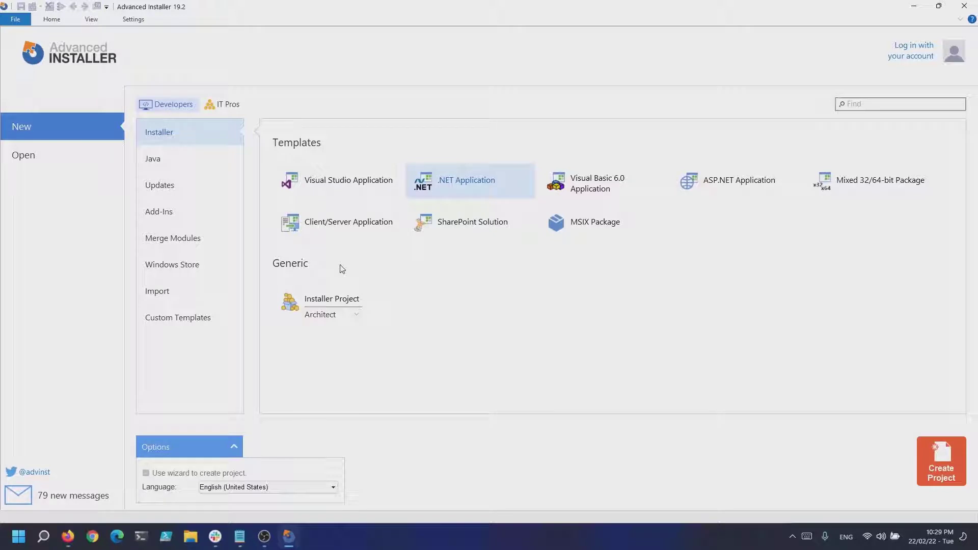
{"action": "mouse_move", "coordinate": [371, 302]}
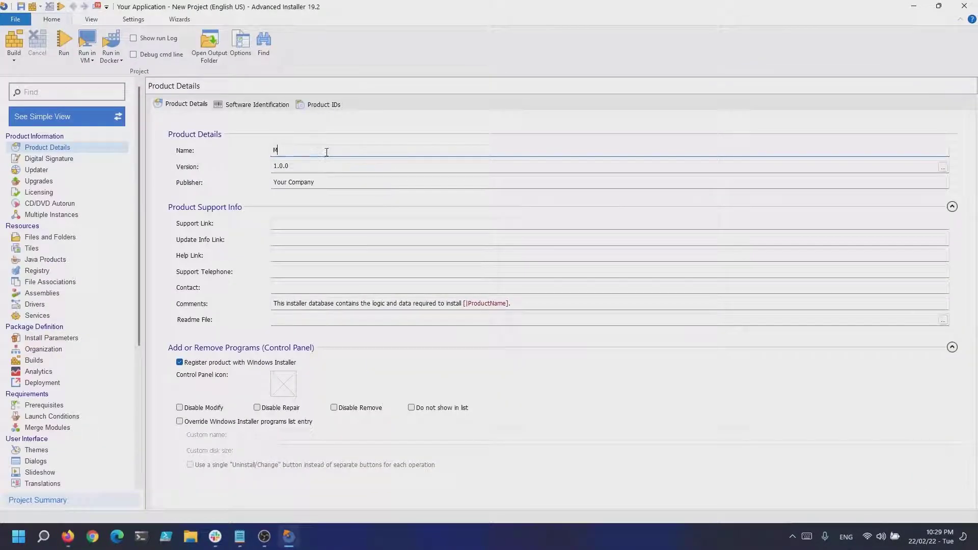
Step: Name the new installer project's product 'My Website'
{"action": "type", "text": "y Website"}
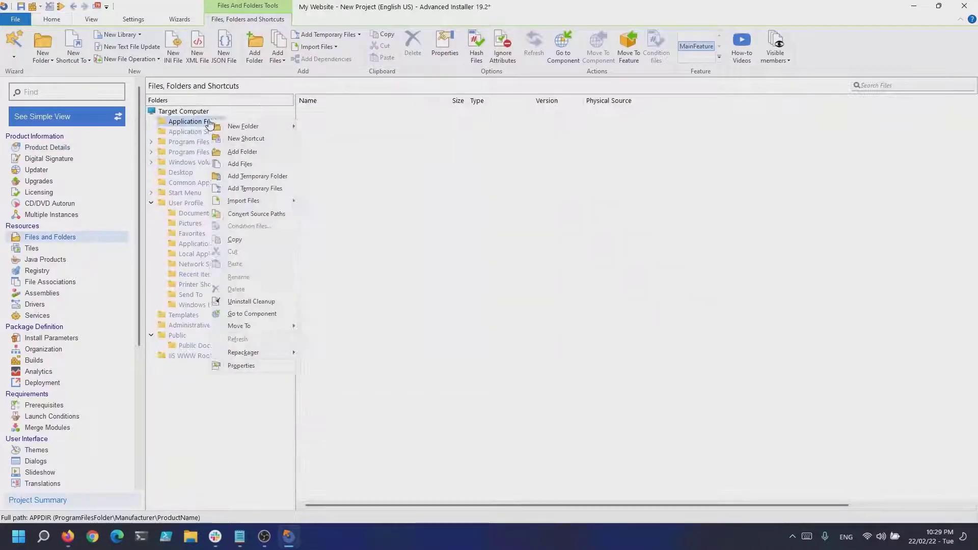
Step: Create a 'PHP Website Resources' folder under the Application Folder
{"action": "left_click", "coordinate": [242, 126]}
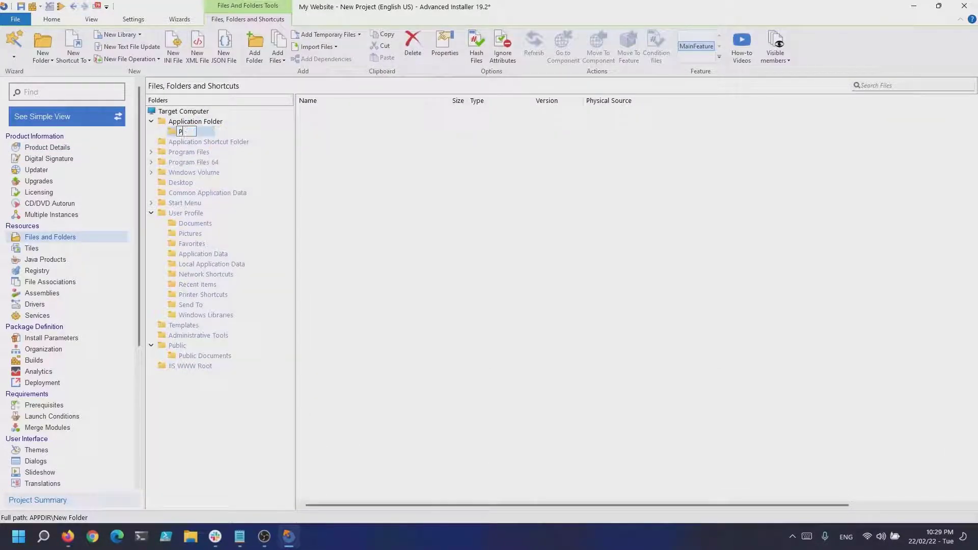
{"action": "type", "text": "HP Website"}
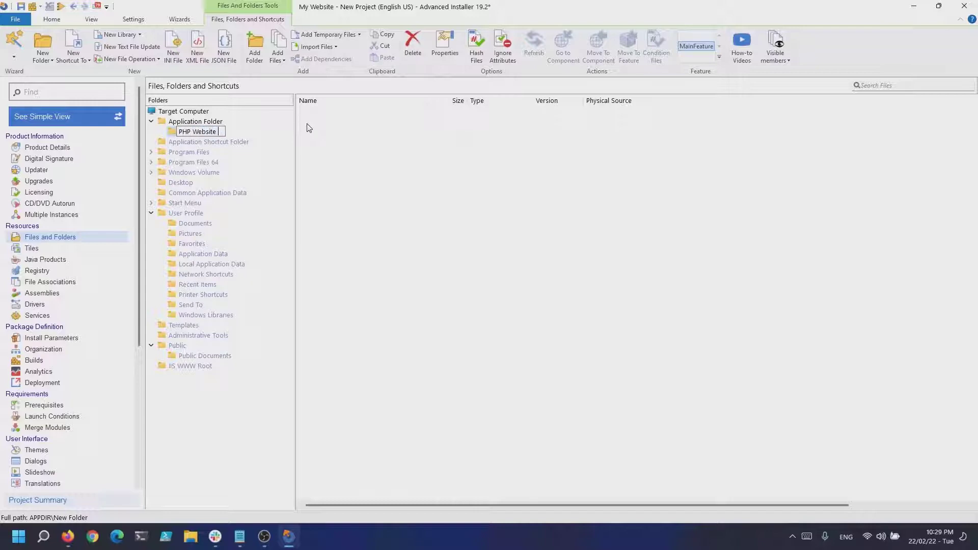
{"action": "type", "text": "PHP Website Resources"}
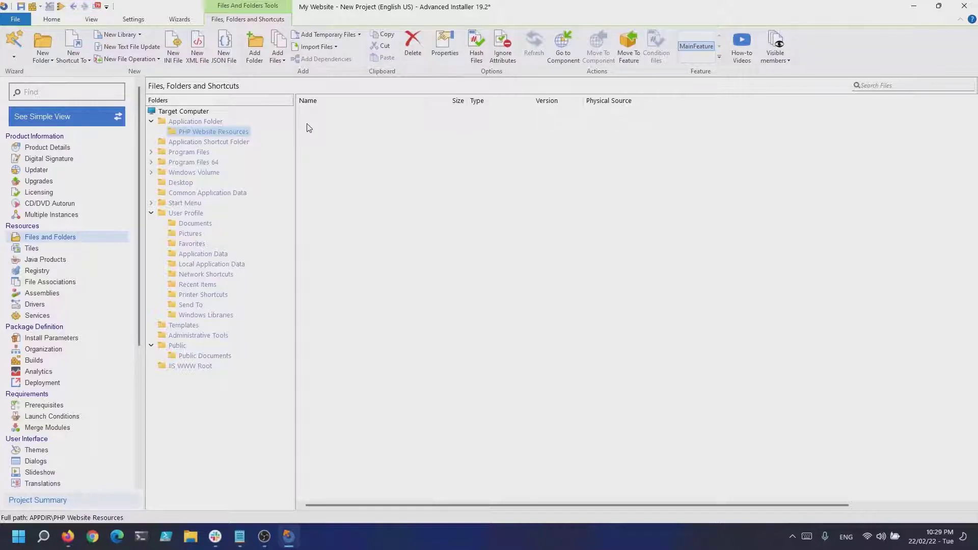
Step: Synchronize it with the Php website resources folder on disk, bringing in index.php
{"action": "right_click", "coordinate": [212, 131]}
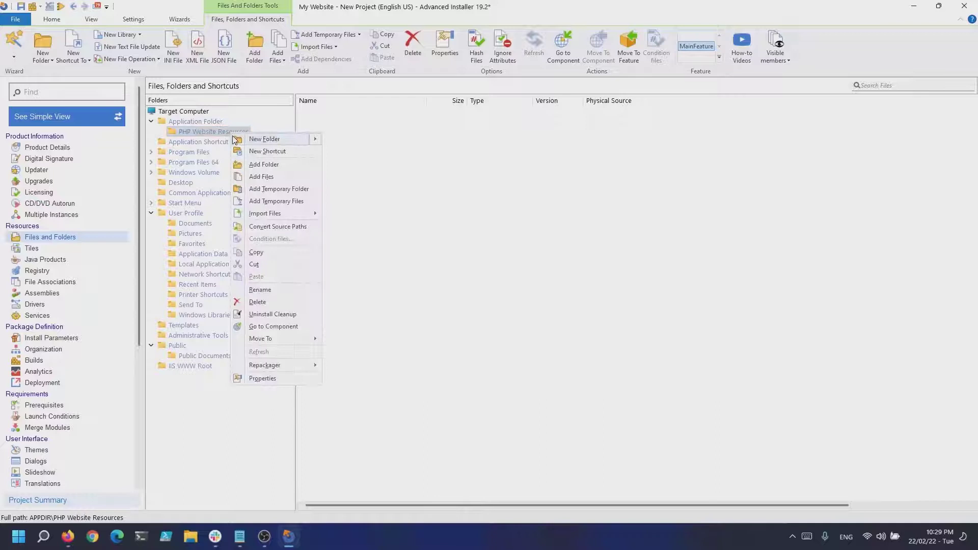
{"action": "left_click", "coordinate": [263, 378]}
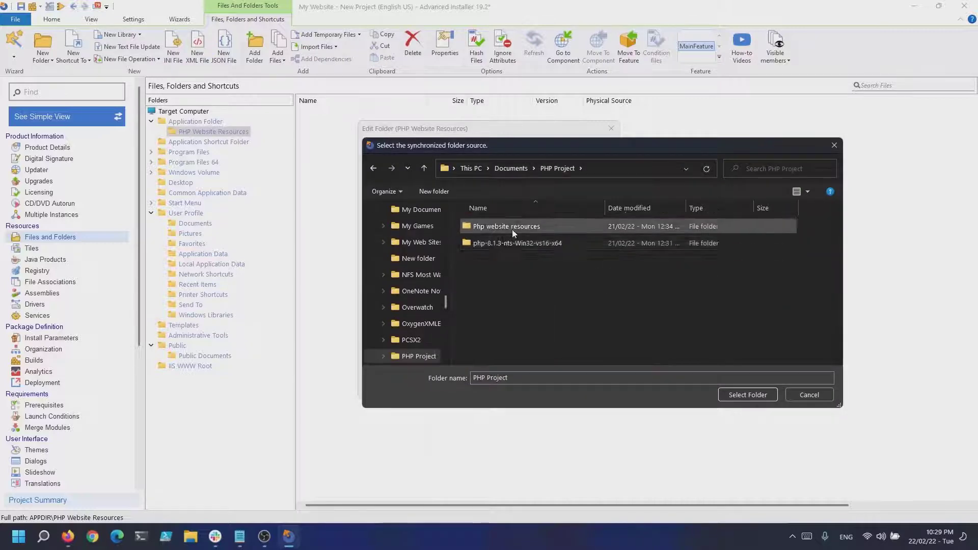
{"action": "left_click", "coordinate": [748, 395]}
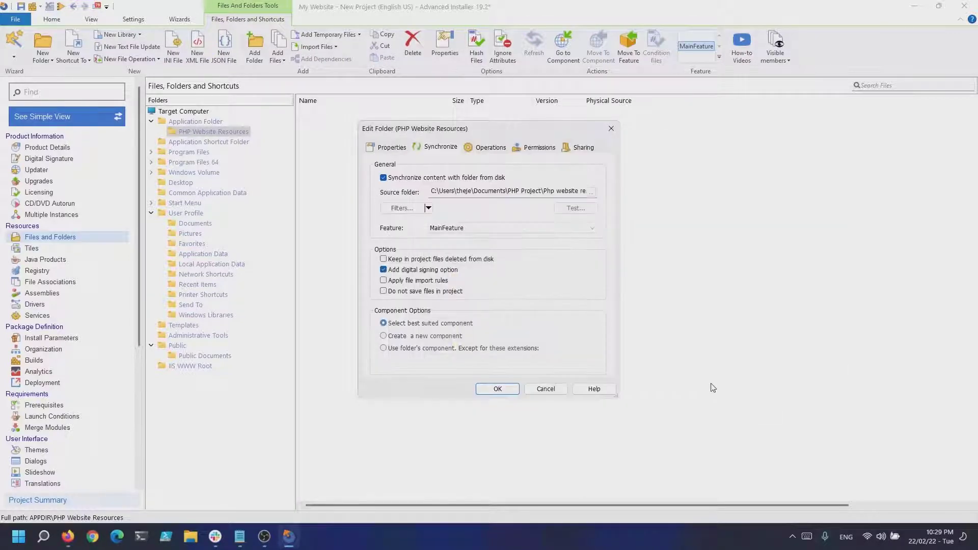
{"action": "left_click", "coordinate": [497, 389]}
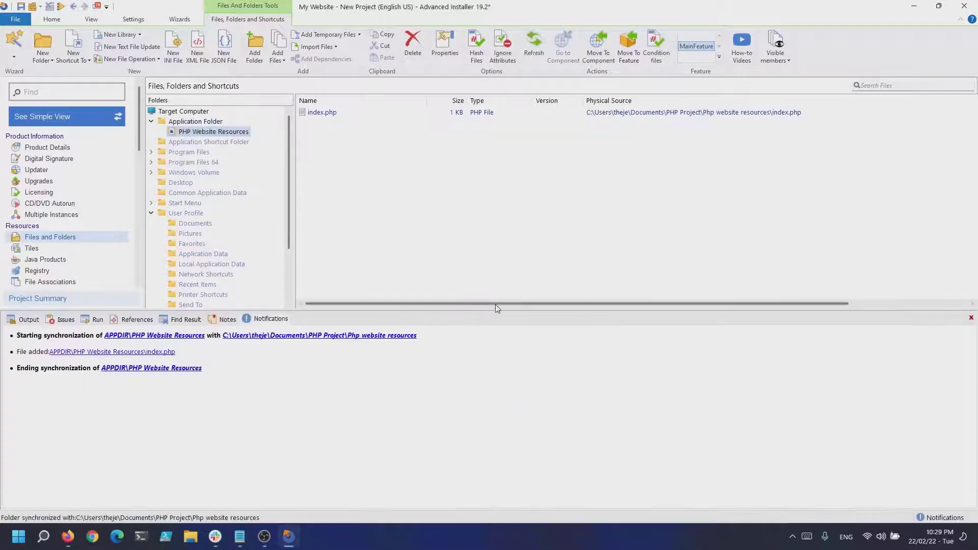
{"action": "left_click", "coordinate": [971, 318]}
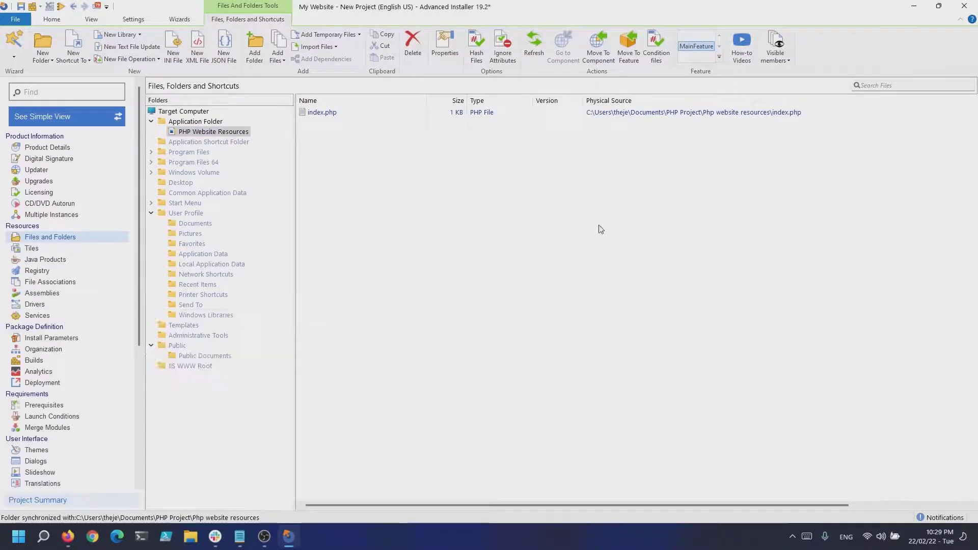
Step: Create a 'PHP Resources' folder under the Application Folder and synchronize it from disk
{"action": "right_click", "coordinate": [195, 121]}
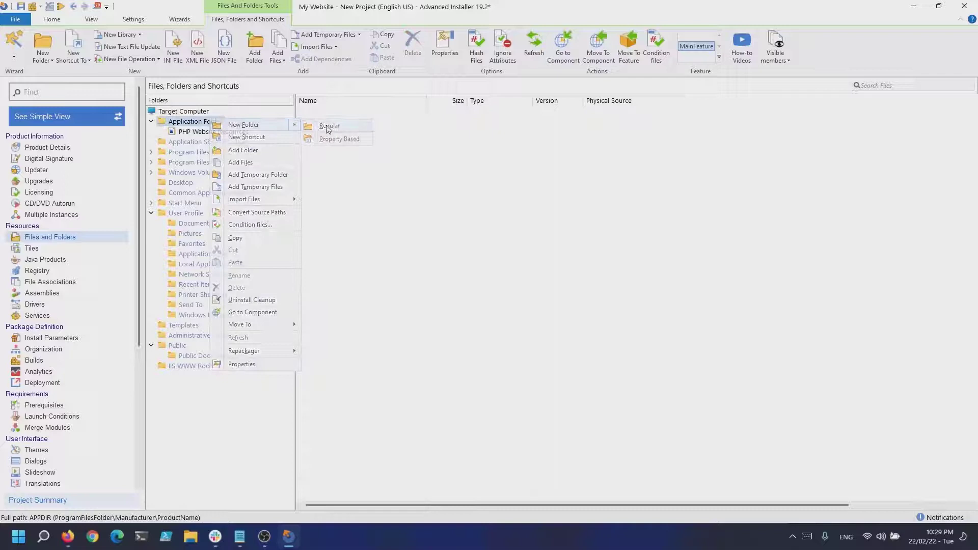
{"action": "left_click", "coordinate": [329, 126]}
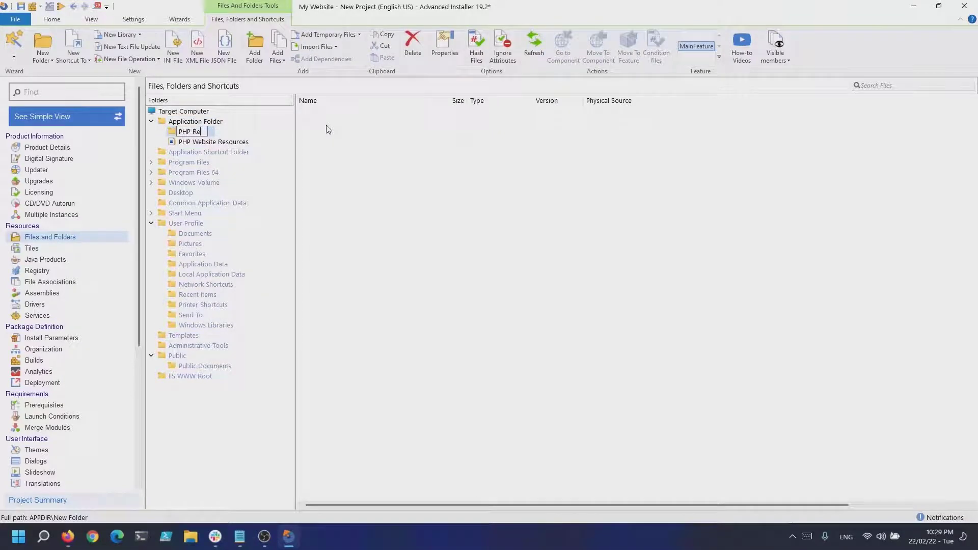
{"action": "right_click", "coordinate": [194, 131]}
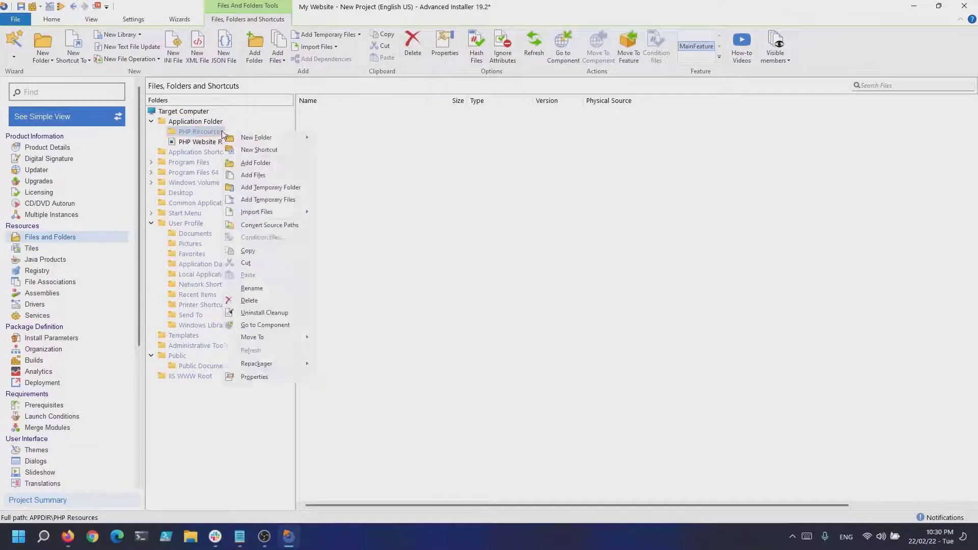
{"action": "left_click", "coordinate": [254, 376]}
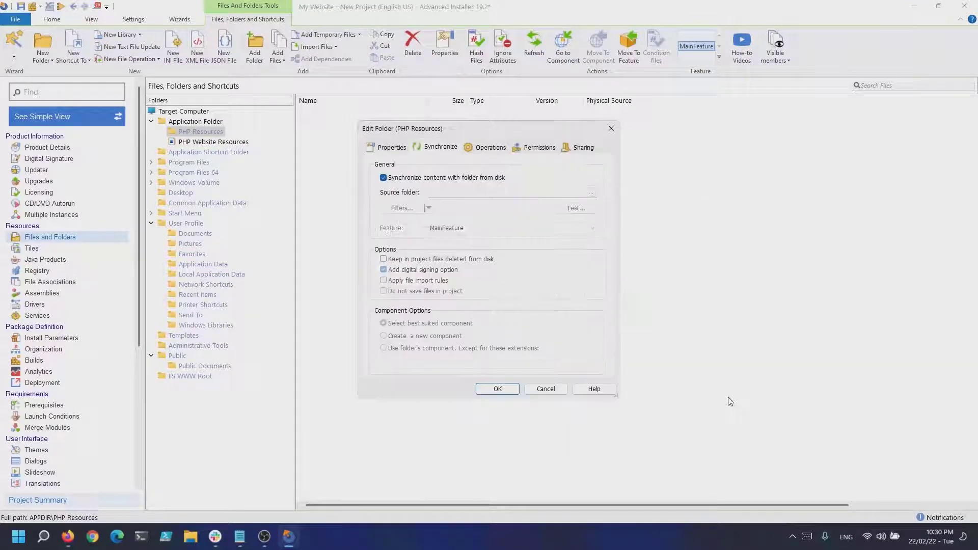
{"action": "left_click", "coordinate": [497, 389]}
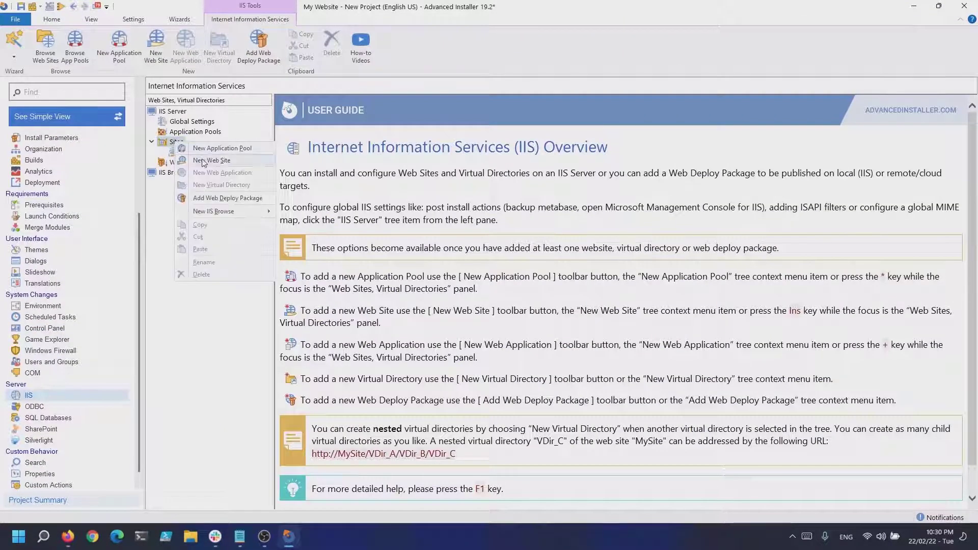
Step: Add an IIS web site based on PHP Website Resources and a new 'My AppPool' application pool
{"action": "left_click", "coordinate": [211, 160]}
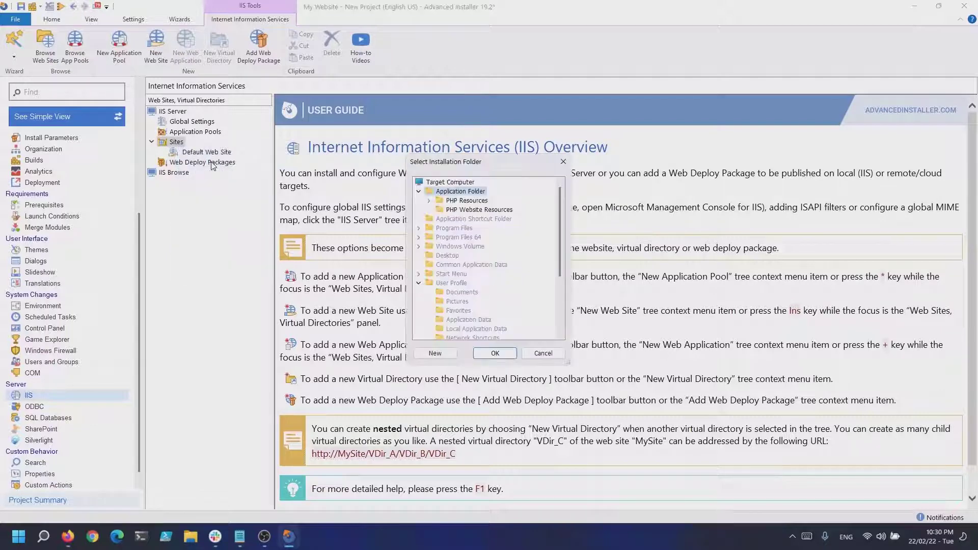
{"action": "left_click", "coordinate": [479, 209]}
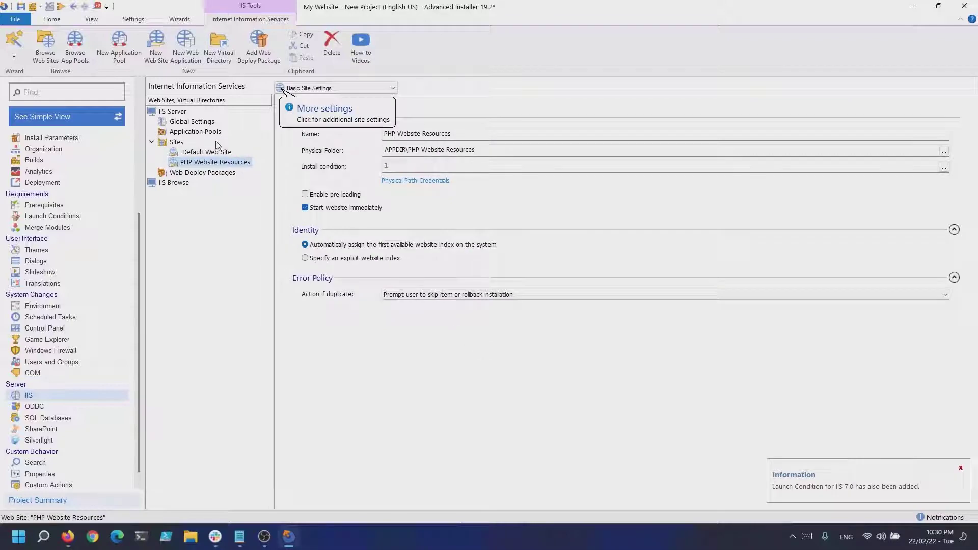
{"action": "right_click", "coordinate": [194, 131]}
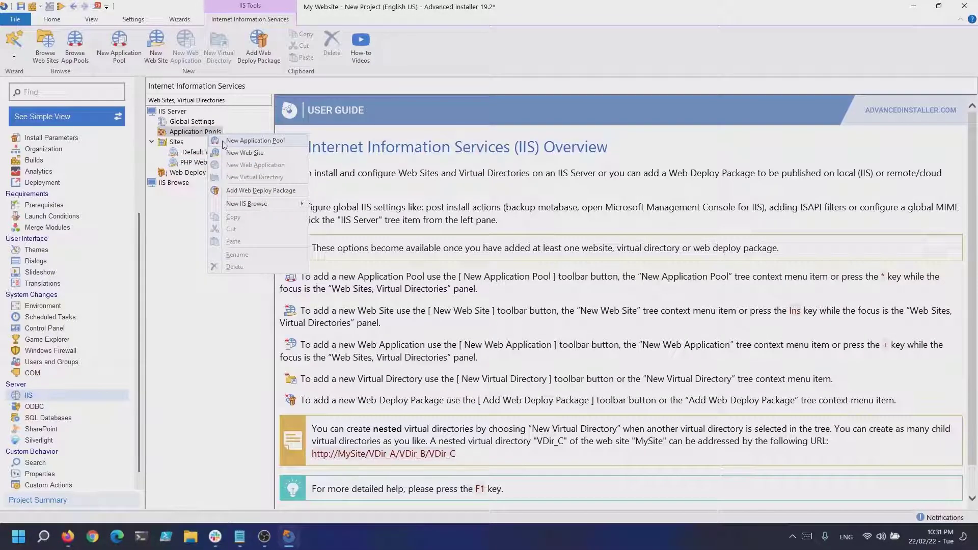
{"action": "left_click", "coordinate": [256, 140]}
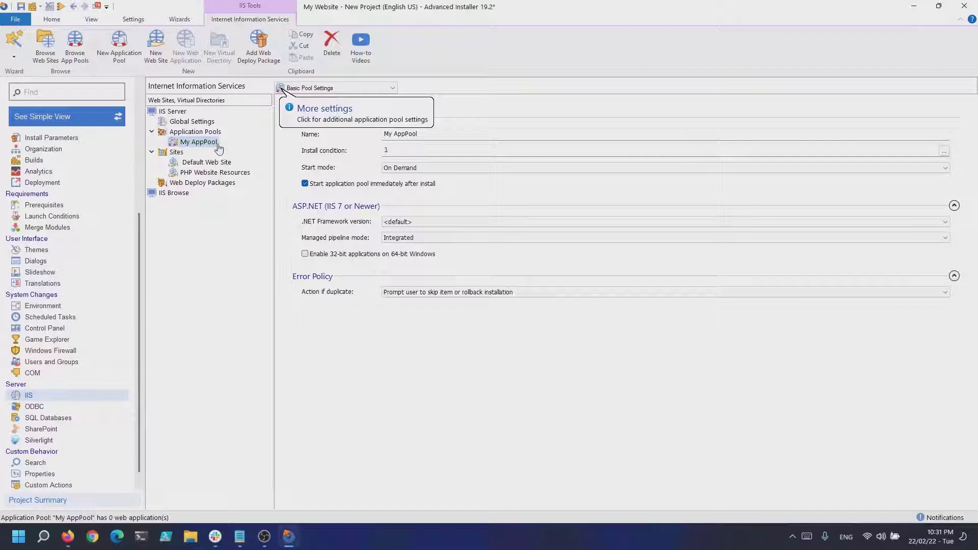
{"action": "left_click", "coordinate": [215, 172]}
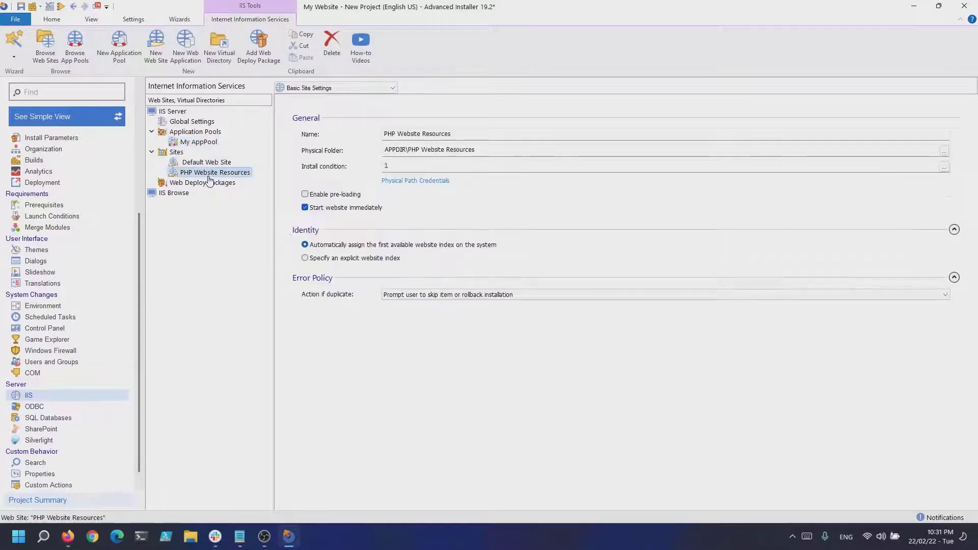
Step: Have the PHP Website Resources site use the installed My AppPool application pool
{"action": "left_click", "coordinate": [335, 88]}
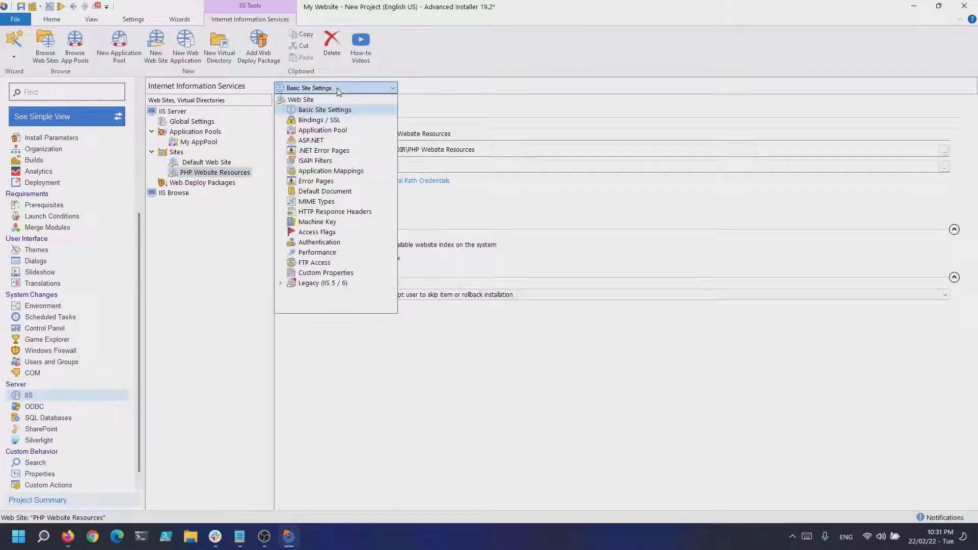
{"action": "left_click", "coordinate": [324, 130]}
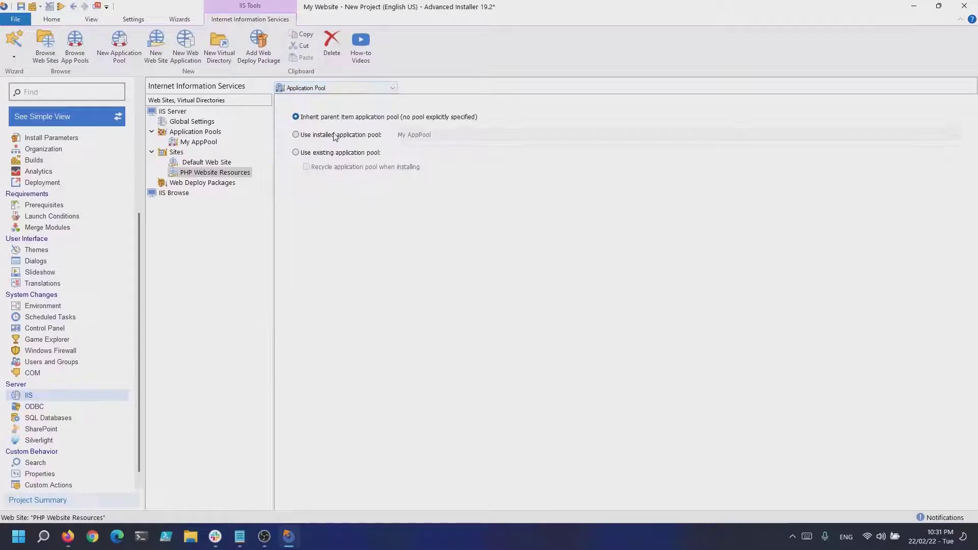
{"action": "left_click", "coordinate": [295, 135]}
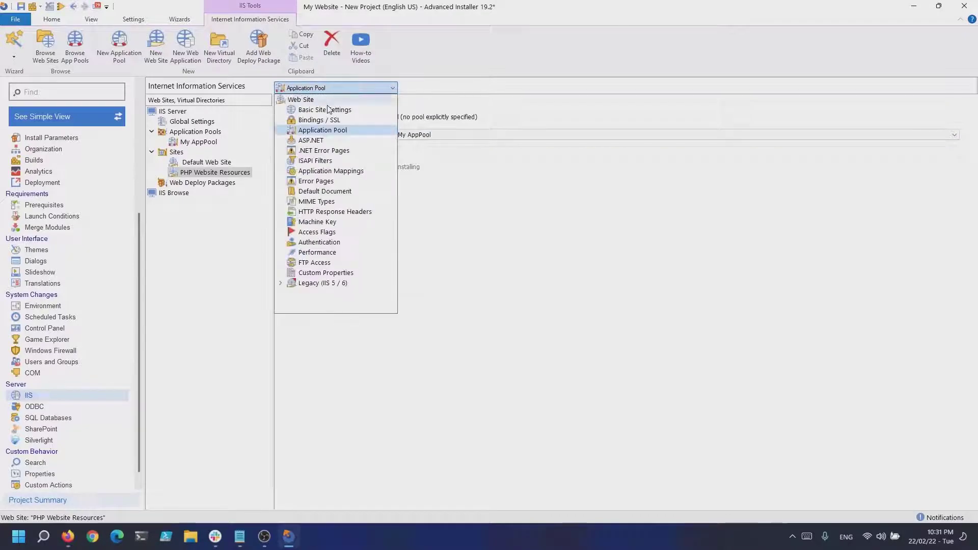
Step: Map .php files to FastCgiModule with phpcgi.exe for all verbs
{"action": "left_click", "coordinate": [331, 171]}
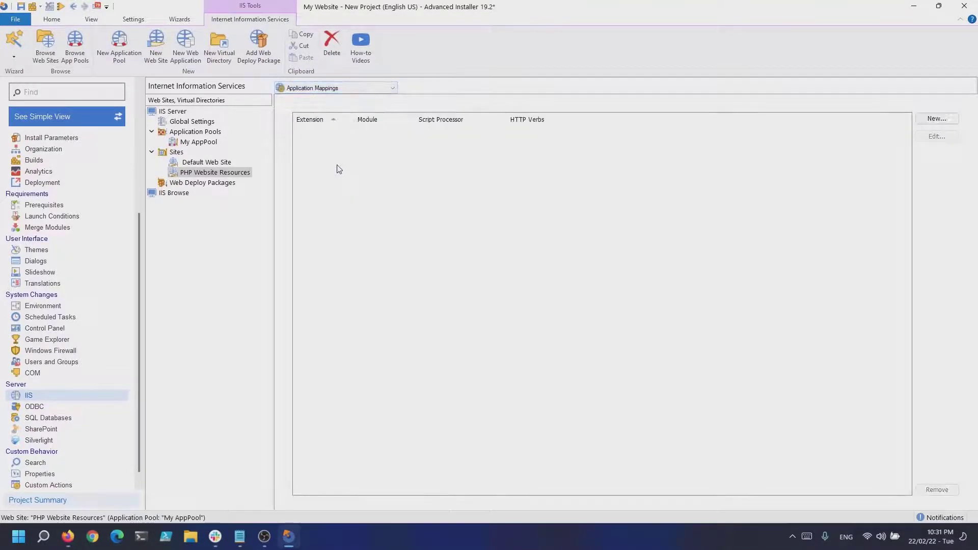
{"action": "left_click", "coordinate": [937, 118]}
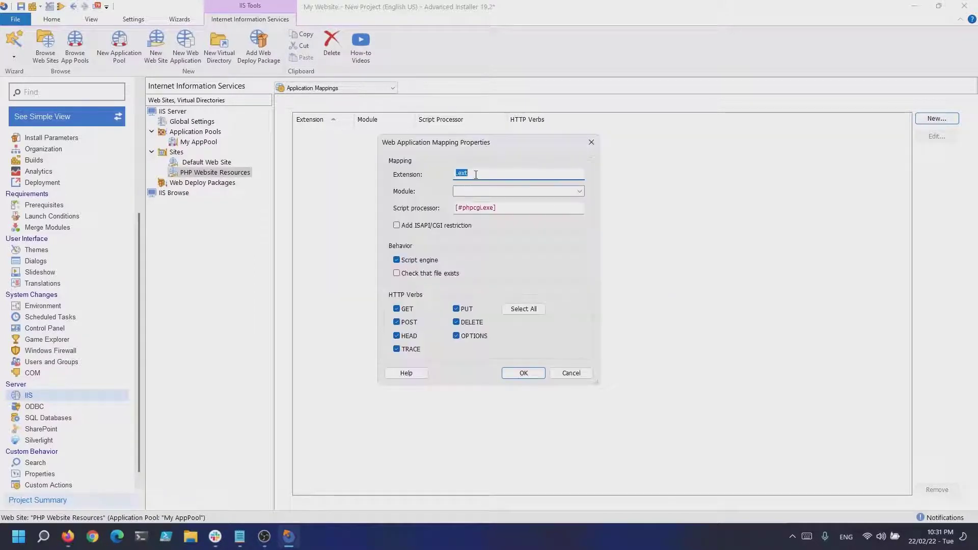
{"action": "type", "text": ".php"}
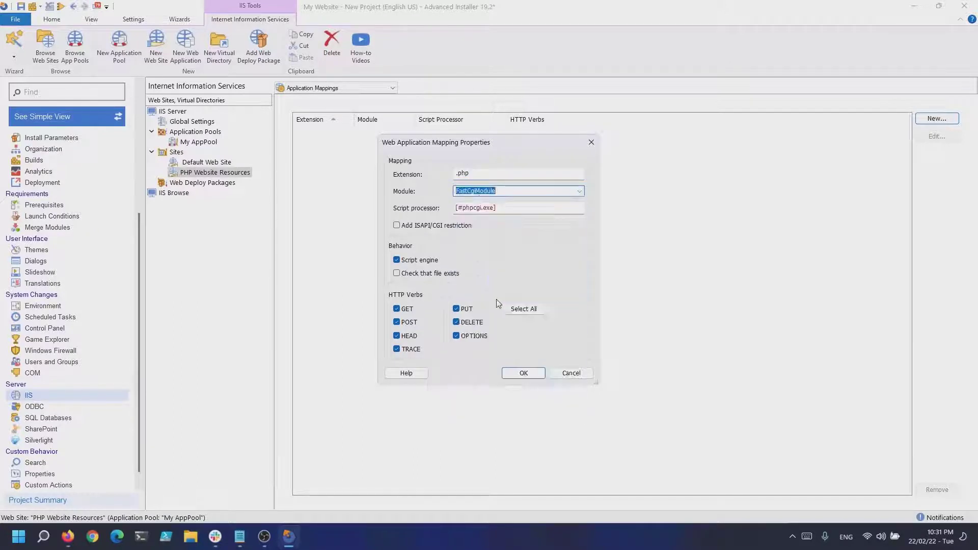
{"action": "left_click", "coordinate": [523, 373]}
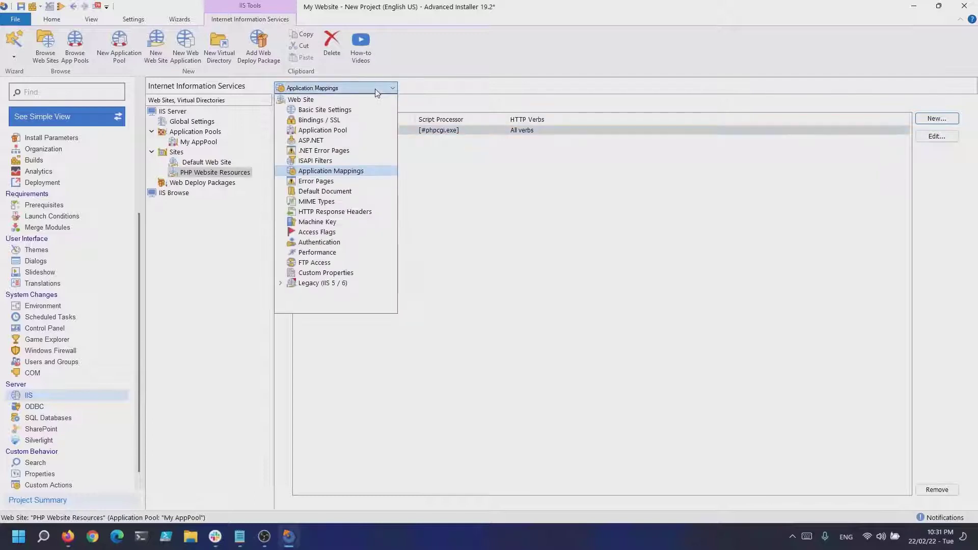
{"action": "mouse_move", "coordinate": [346, 194]}
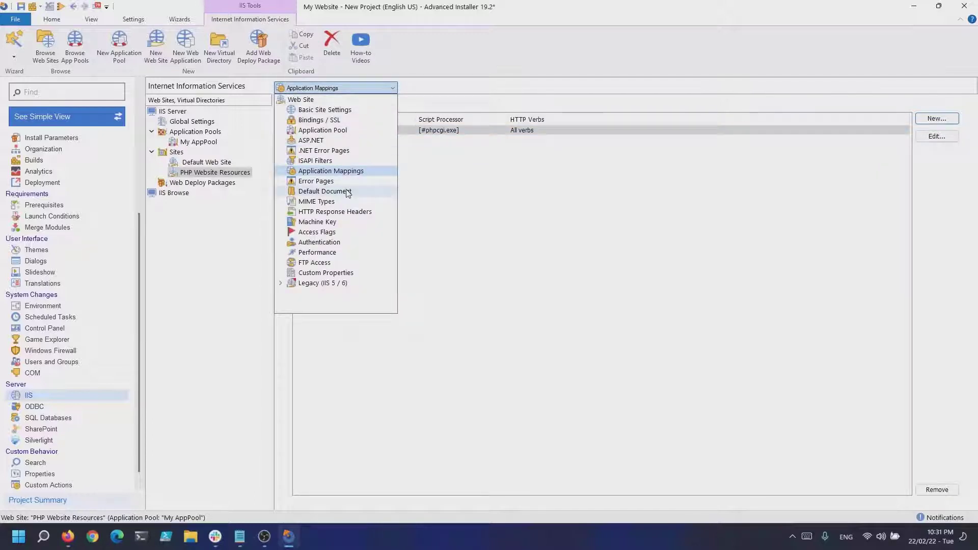
Step: Add index.php as the site's default document
{"action": "left_click", "coordinate": [324, 191]}
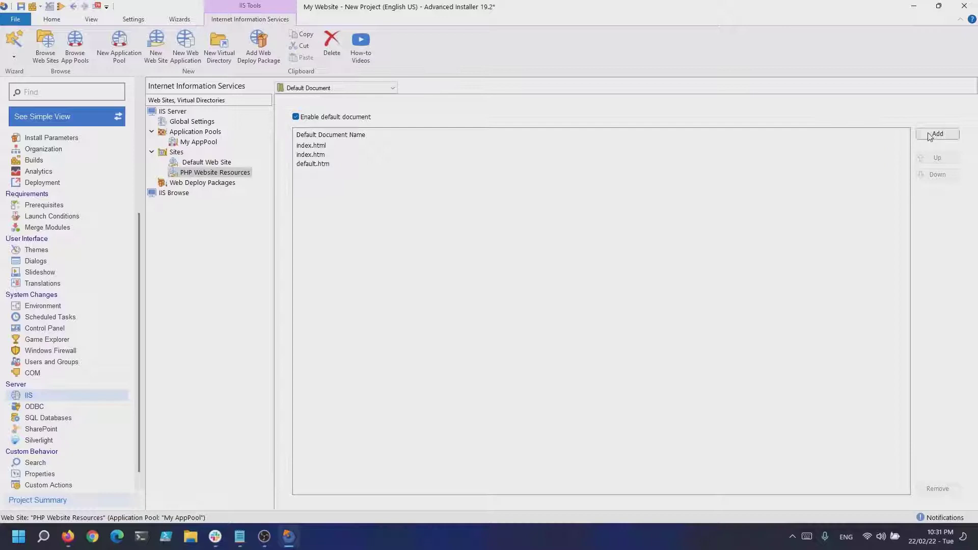
{"action": "left_click", "coordinate": [937, 133]}
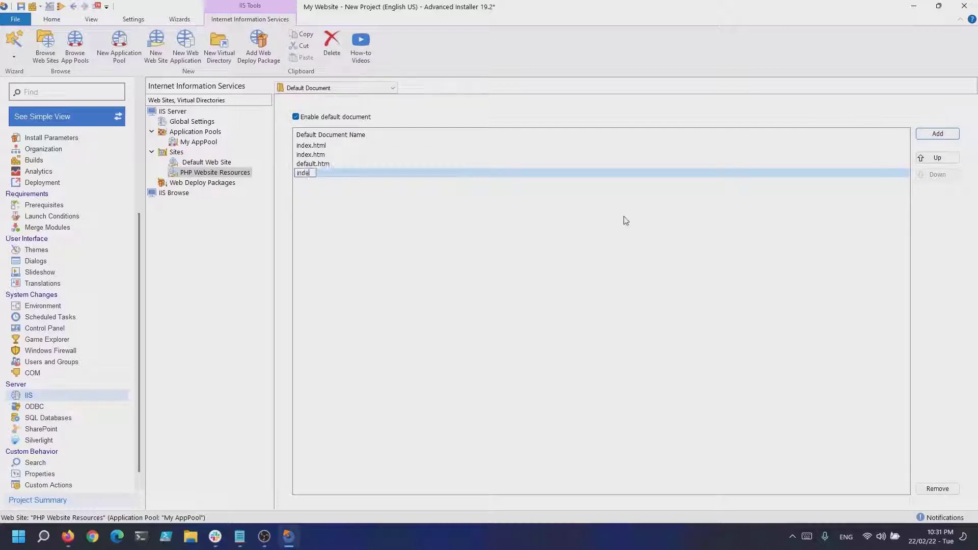
{"action": "type", "text": "index.php"}
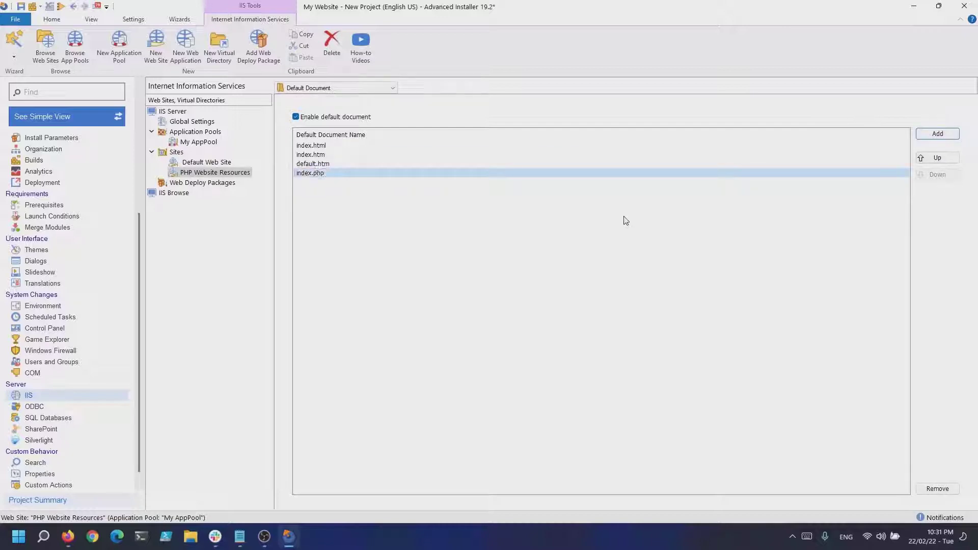
{"action": "left_click", "coordinate": [192, 121]}
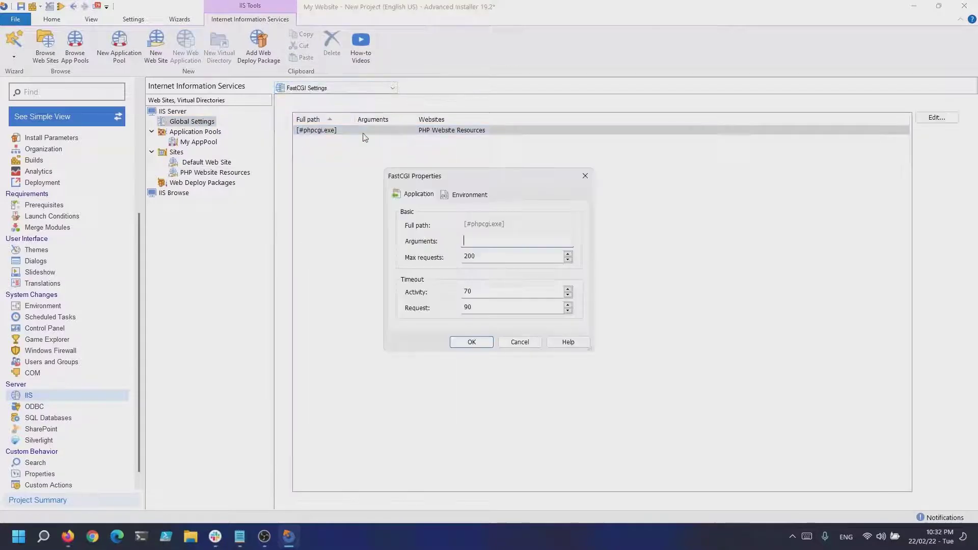
Step: Review the FastCGI settings for phpcgi.exe, then move to the installer's prerequisites
{"action": "left_click", "coordinate": [471, 342]}
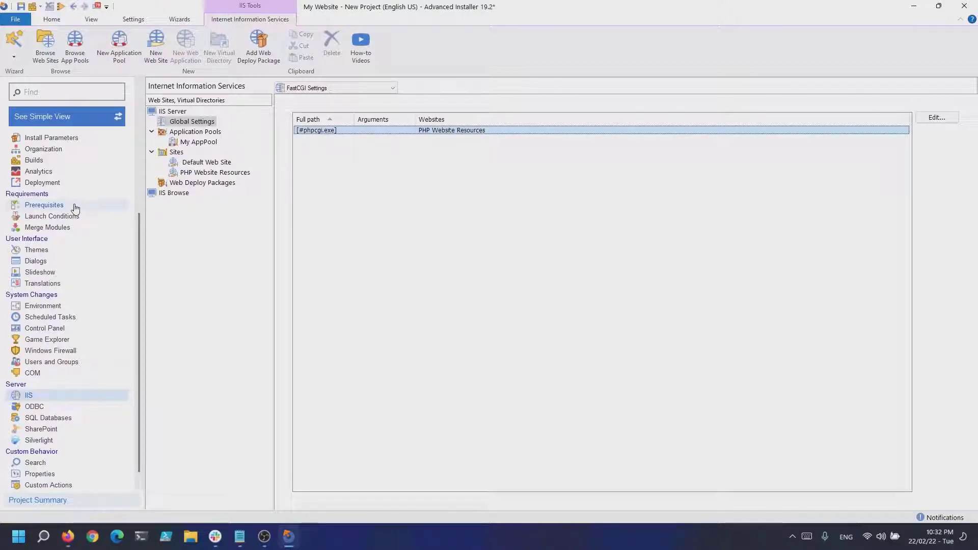
{"action": "left_click", "coordinate": [44, 205]}
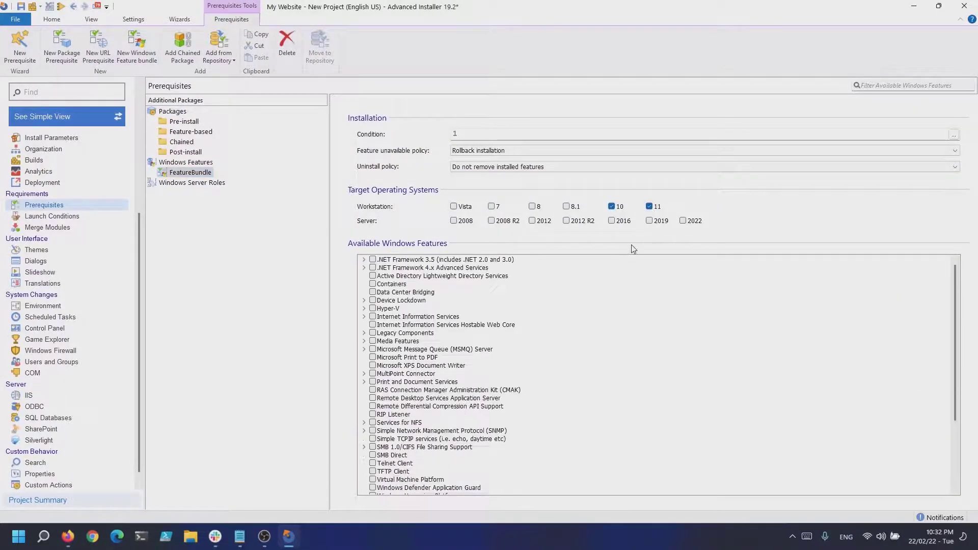
Step: Require the IIS Default Document feature in the Windows feature-bundle prerequisite
{"action": "type", "text": "default document"}
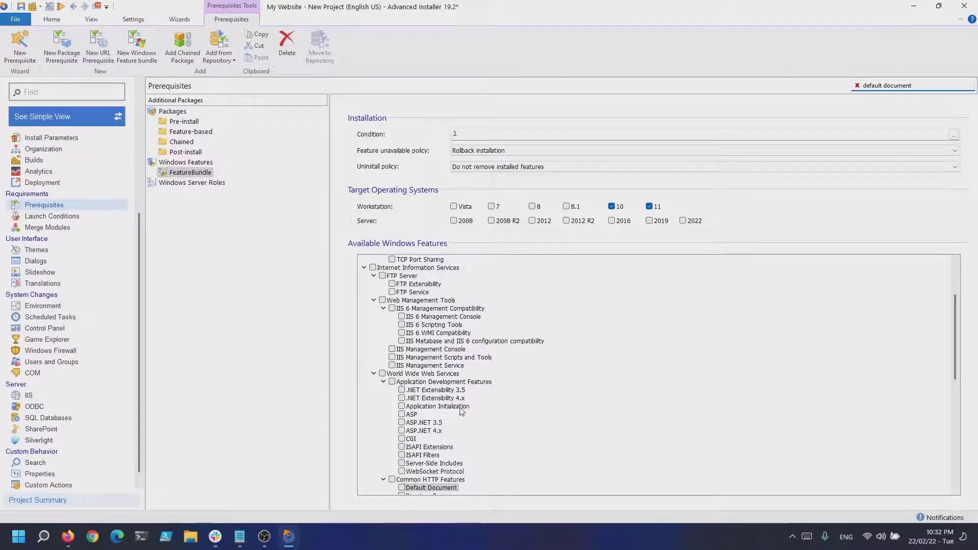
{"action": "left_click", "coordinate": [401, 487]}
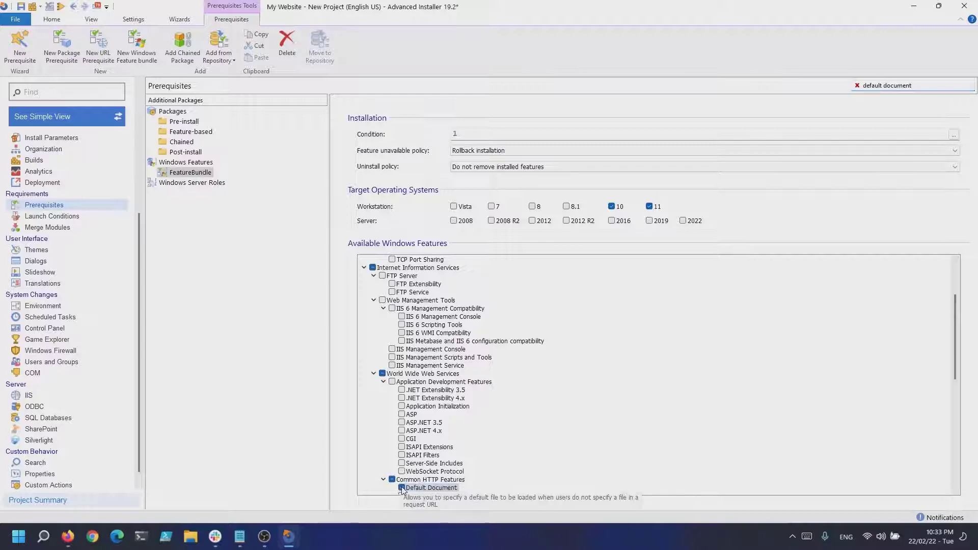
{"action": "left_click", "coordinate": [401, 487]}
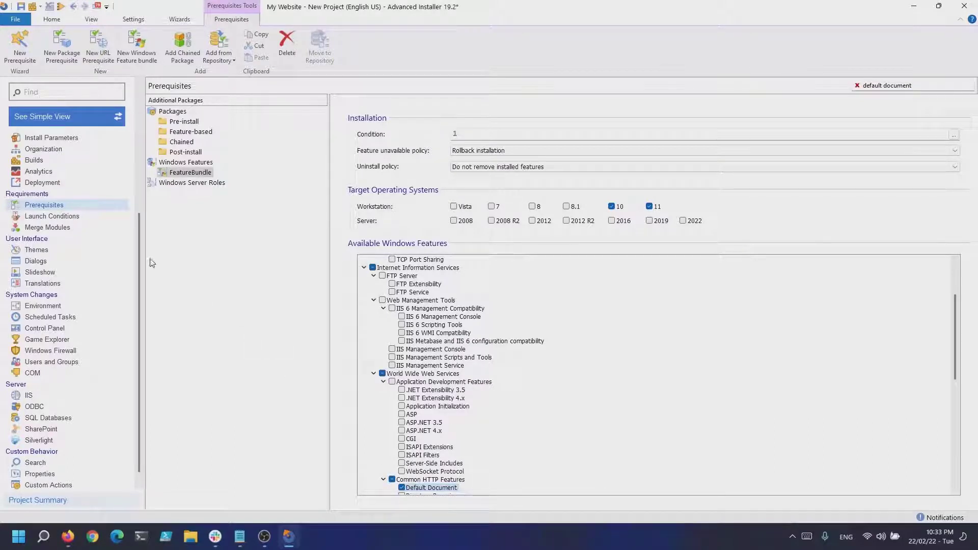
{"action": "mouse_move", "coordinate": [68, 219]}
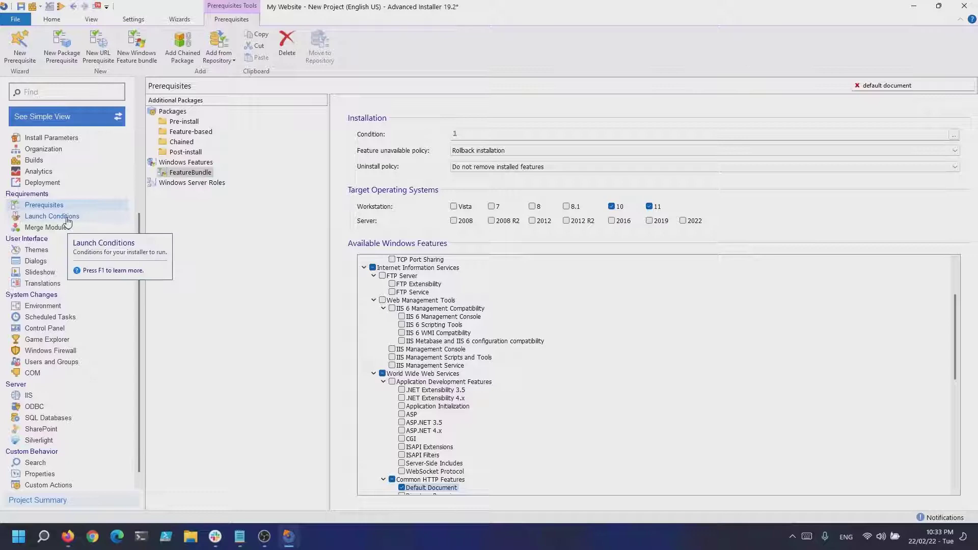
{"action": "mouse_move", "coordinate": [68, 222]}
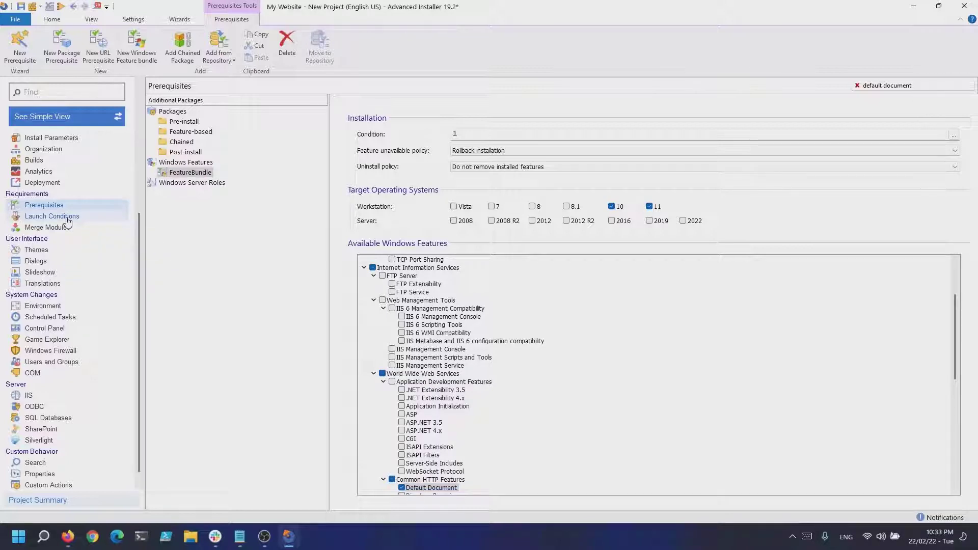
Step: Bring up the installer's software launch conditions
{"action": "left_click", "coordinate": [51, 216]}
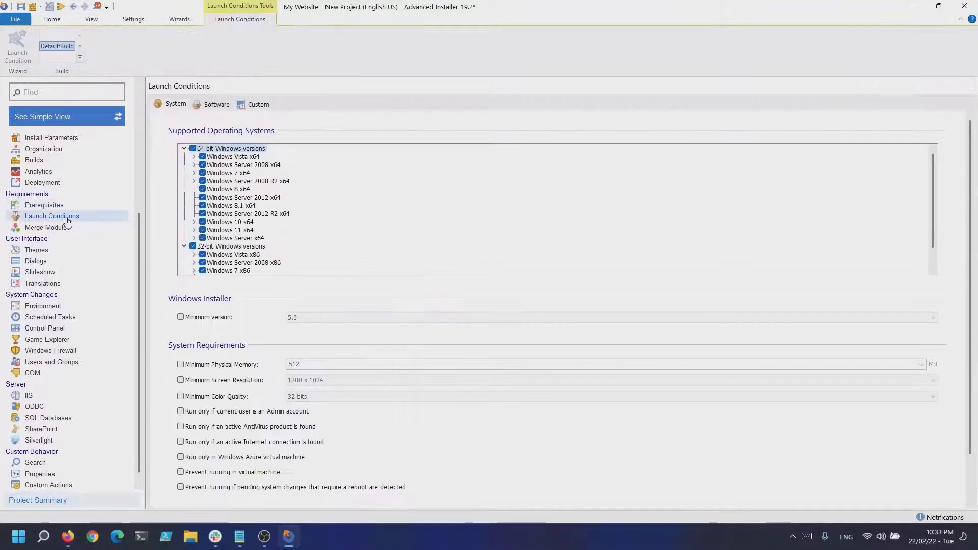
{"action": "left_click", "coordinate": [215, 104]}
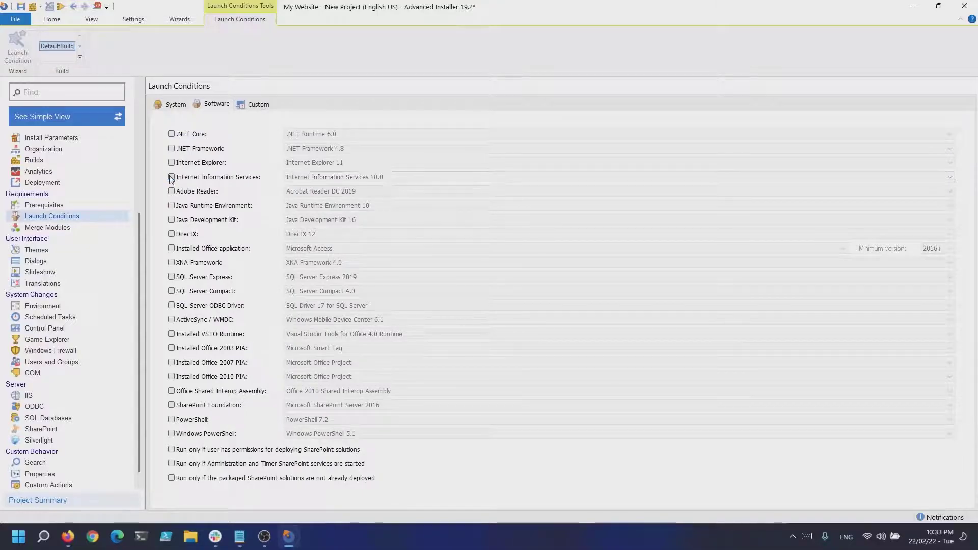